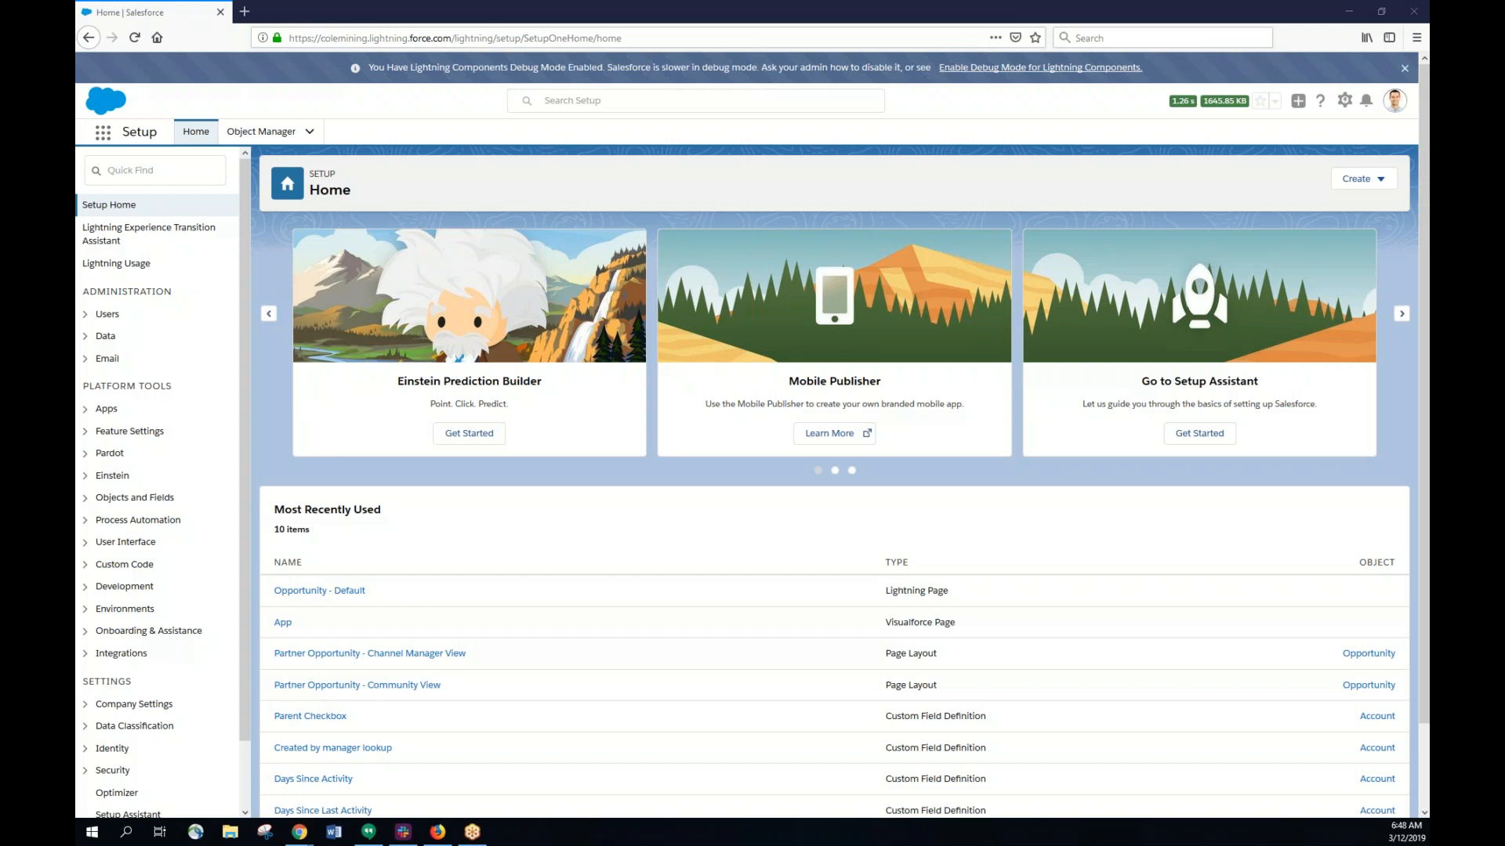
{"action": "mouse_move", "coordinate": [621, 561]}
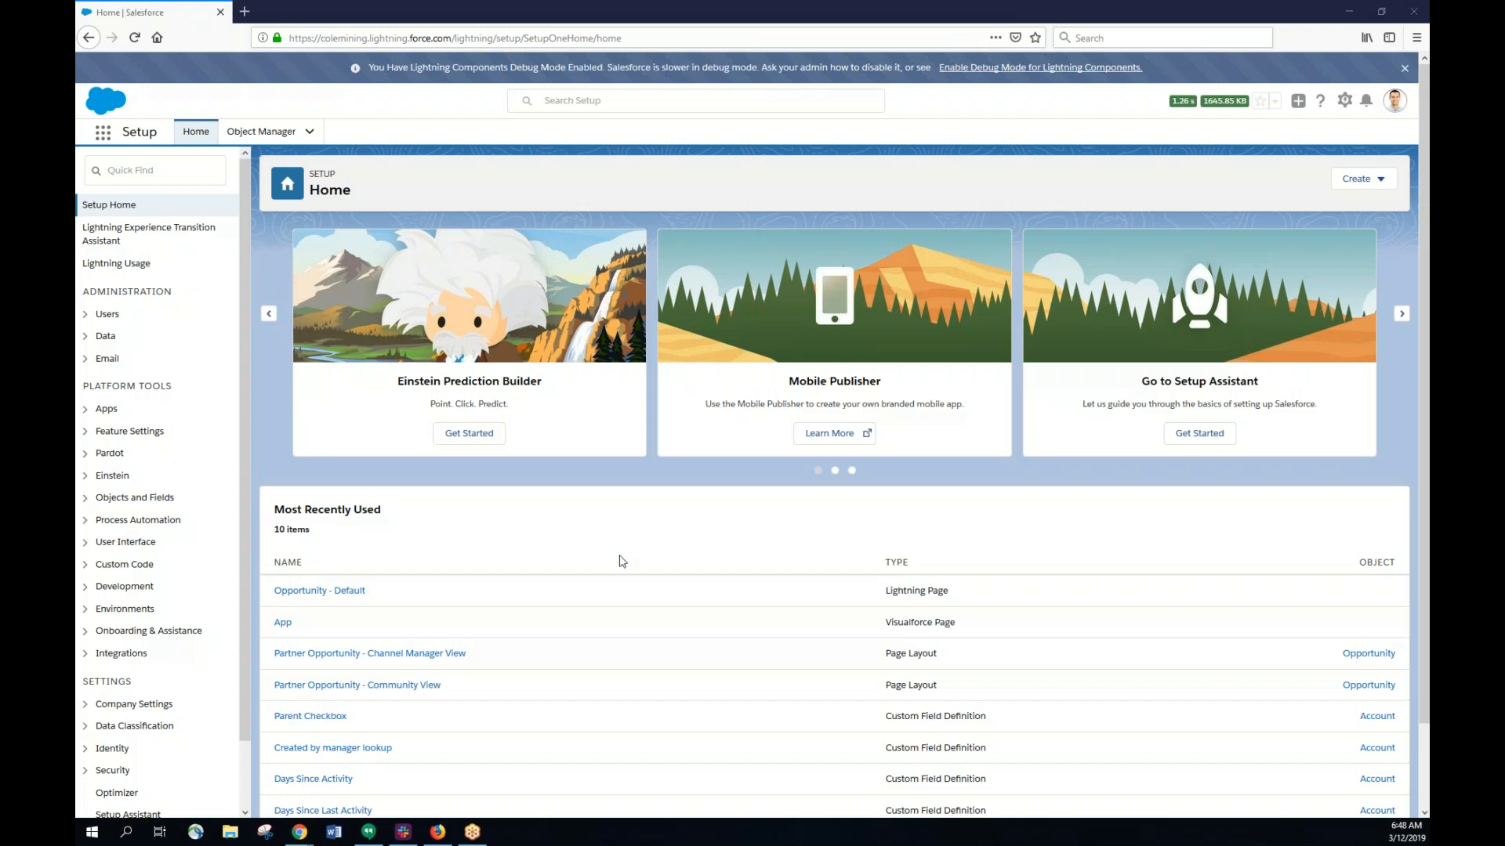
Filter Setup by 'report types' and go to the Report Types page
{"action": "left_click", "coordinate": [154, 169]}
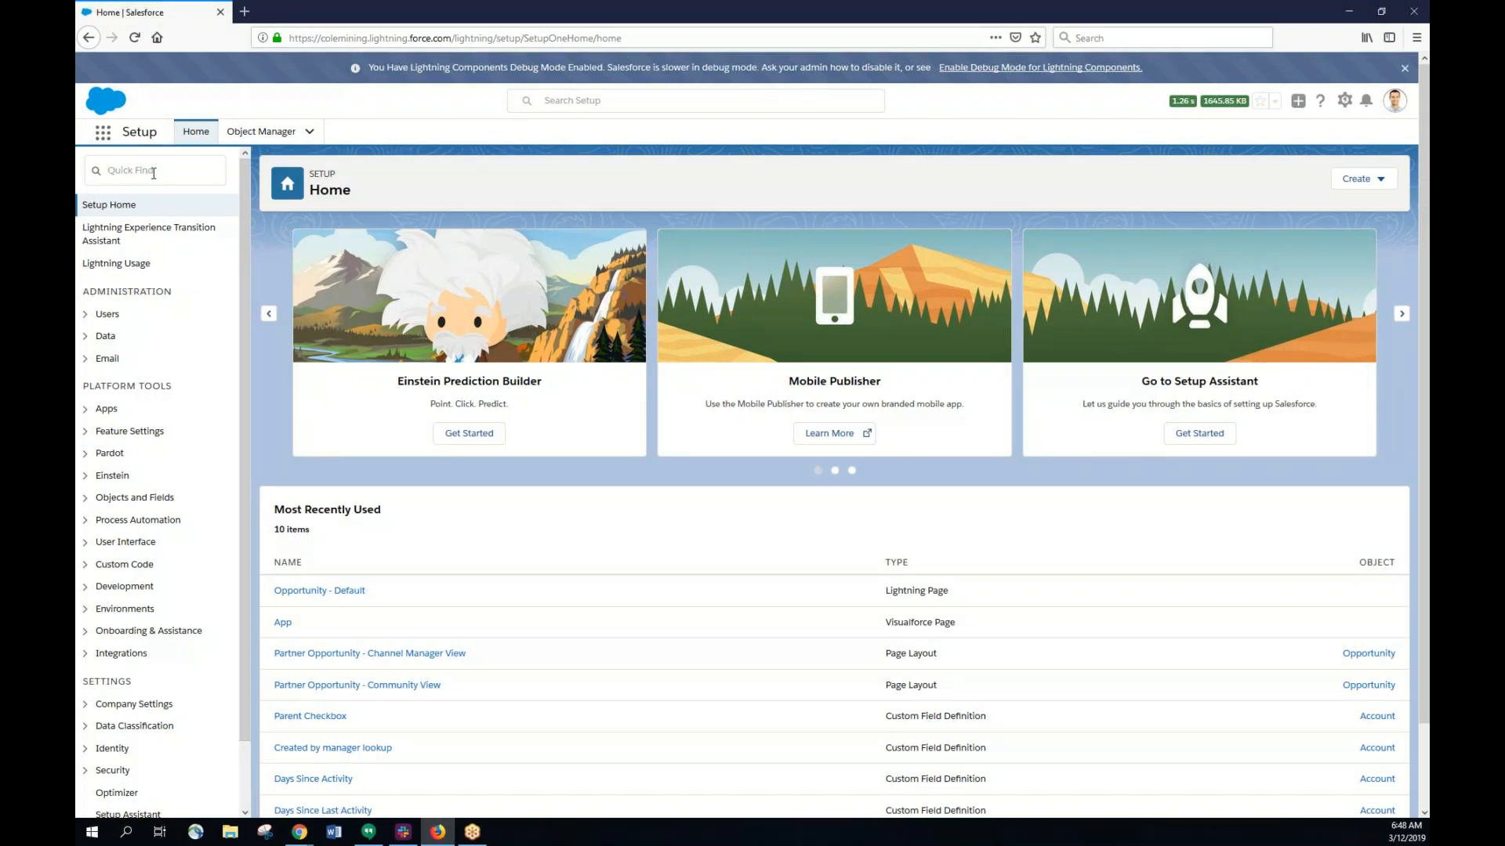
{"action": "type", "text": "report types"}
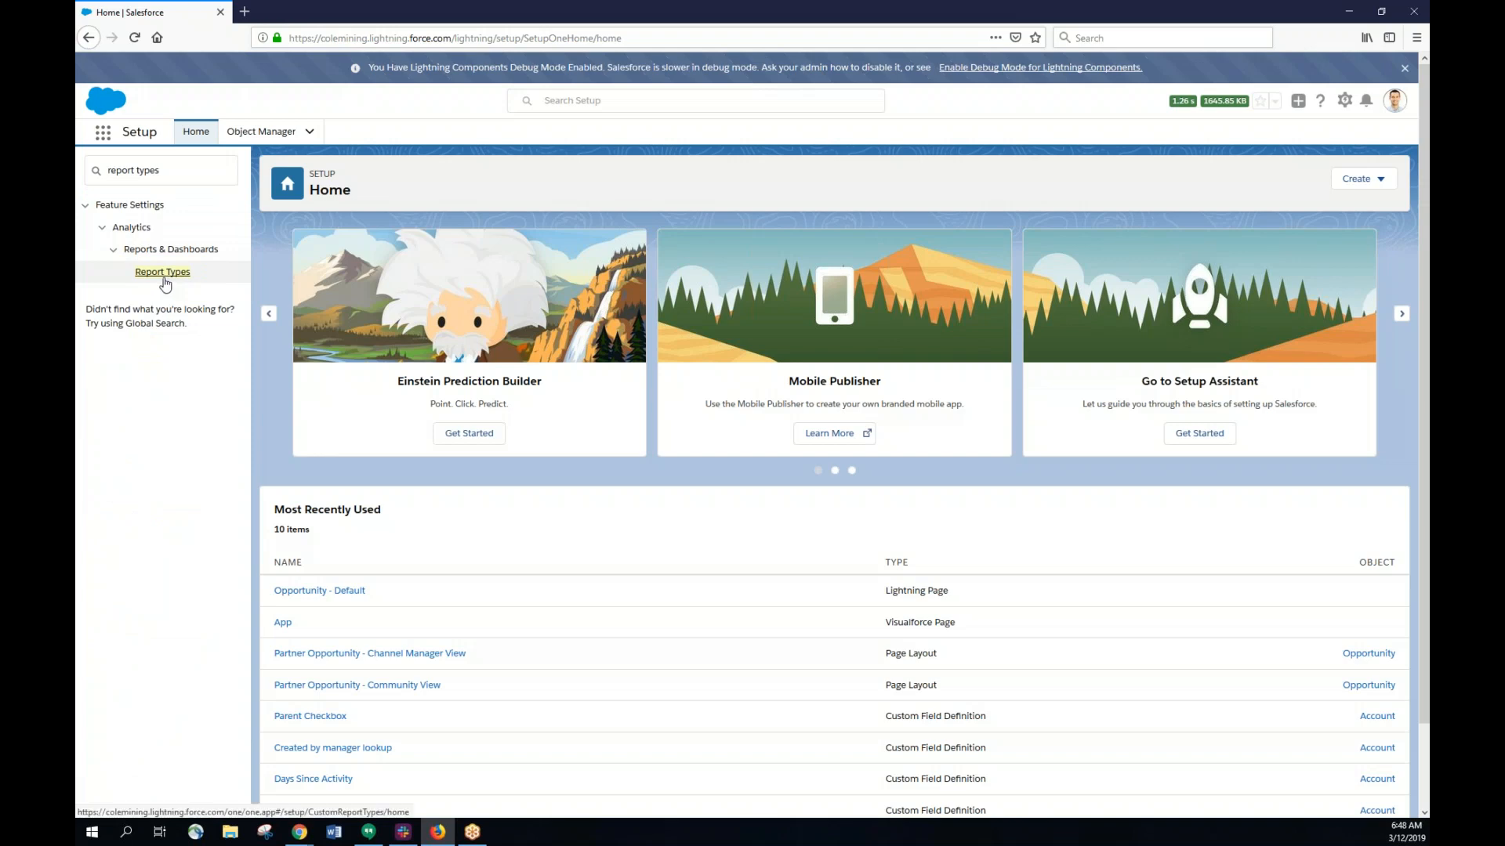
{"action": "left_click", "coordinate": [161, 271]}
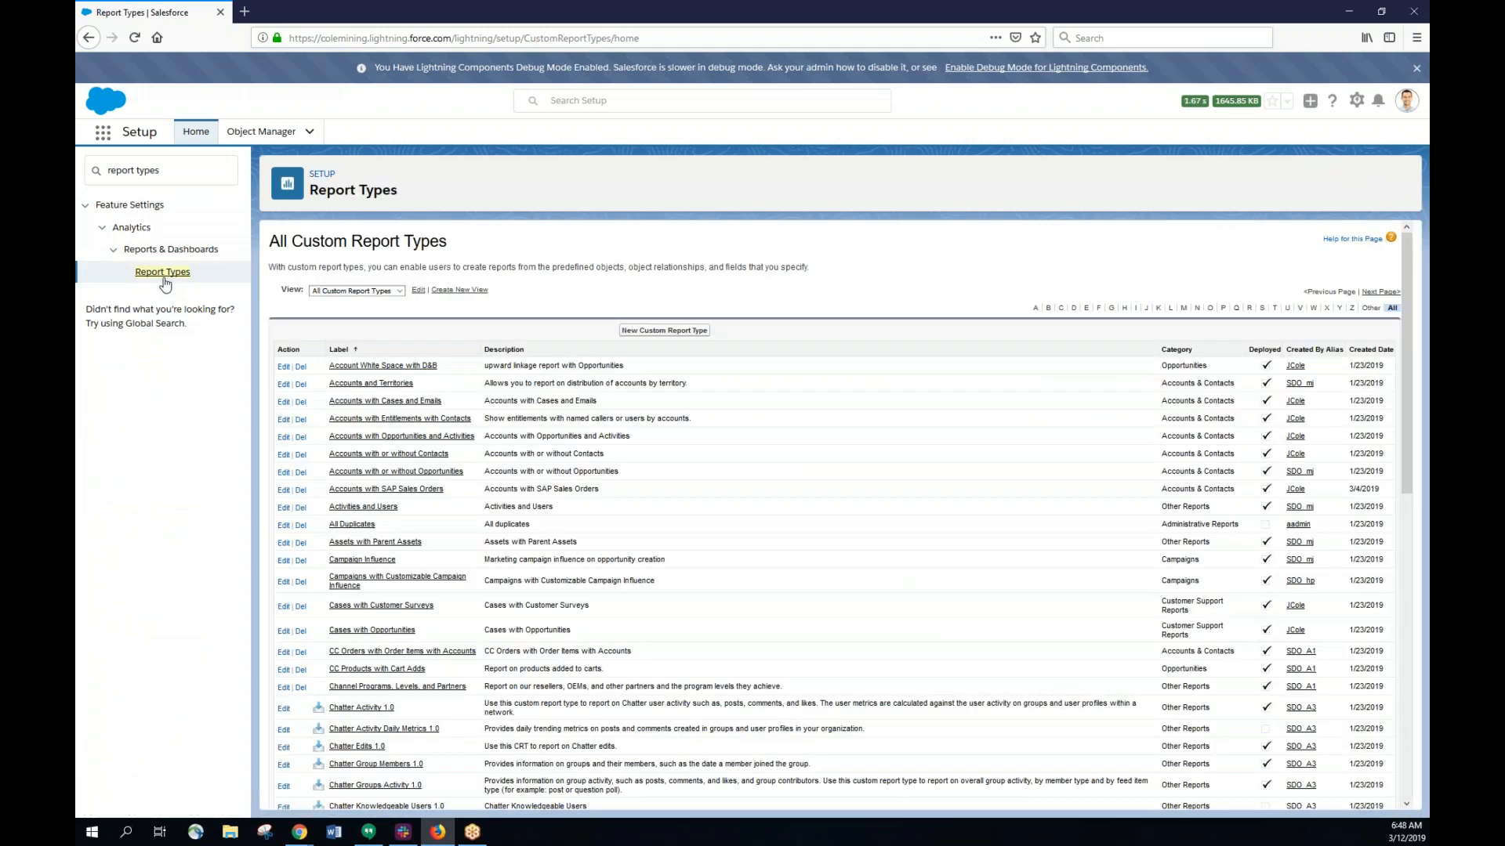
{"action": "mouse_move", "coordinate": [480, 297]}
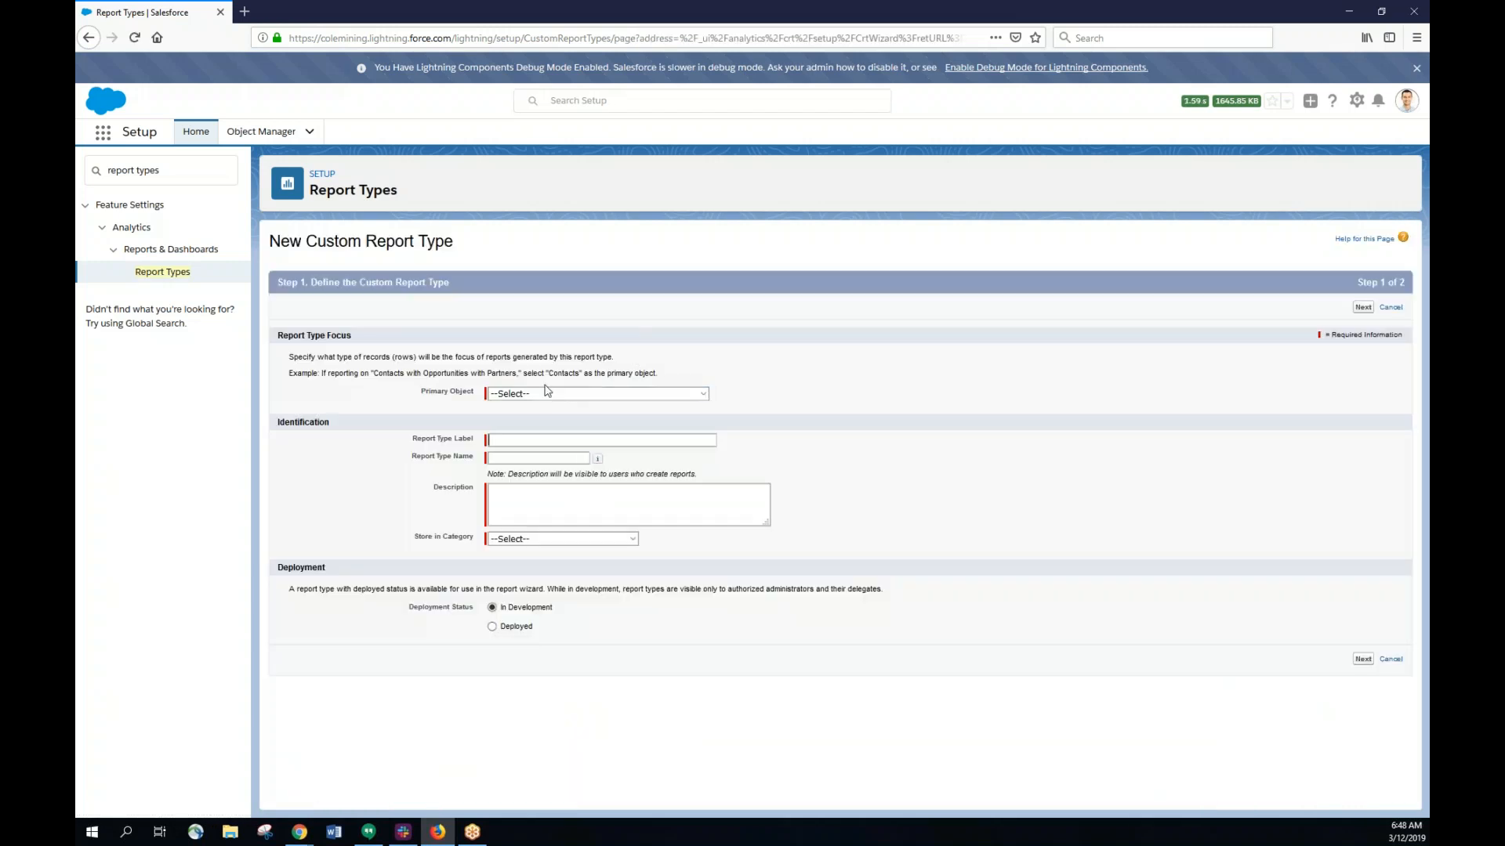
Make Accounts the primary object and label the report type 'Accounts with Opportunities'
{"action": "left_click", "coordinate": [596, 393]}
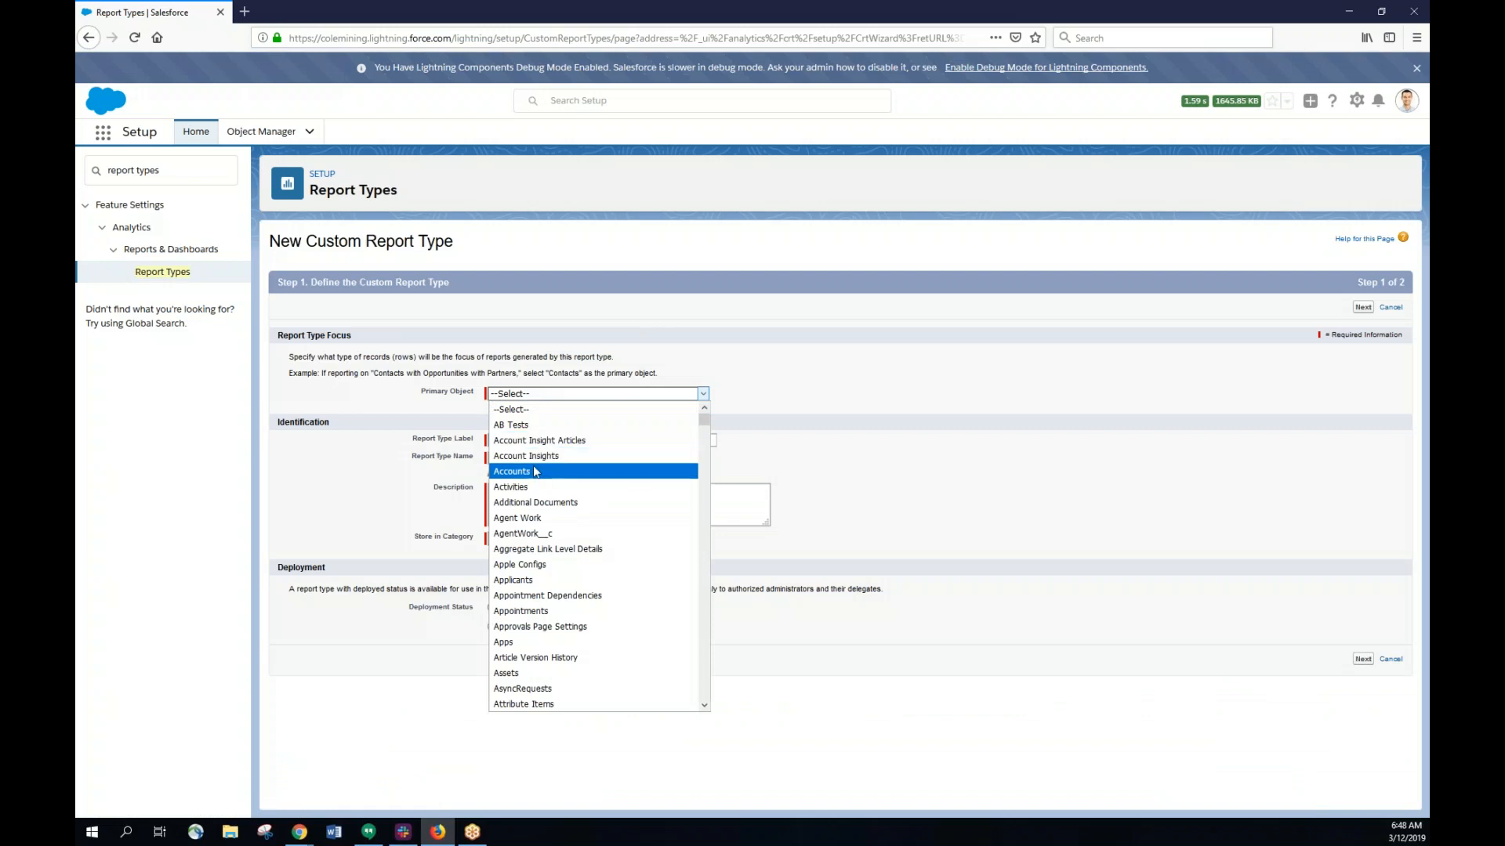
{"action": "left_click", "coordinate": [511, 471]}
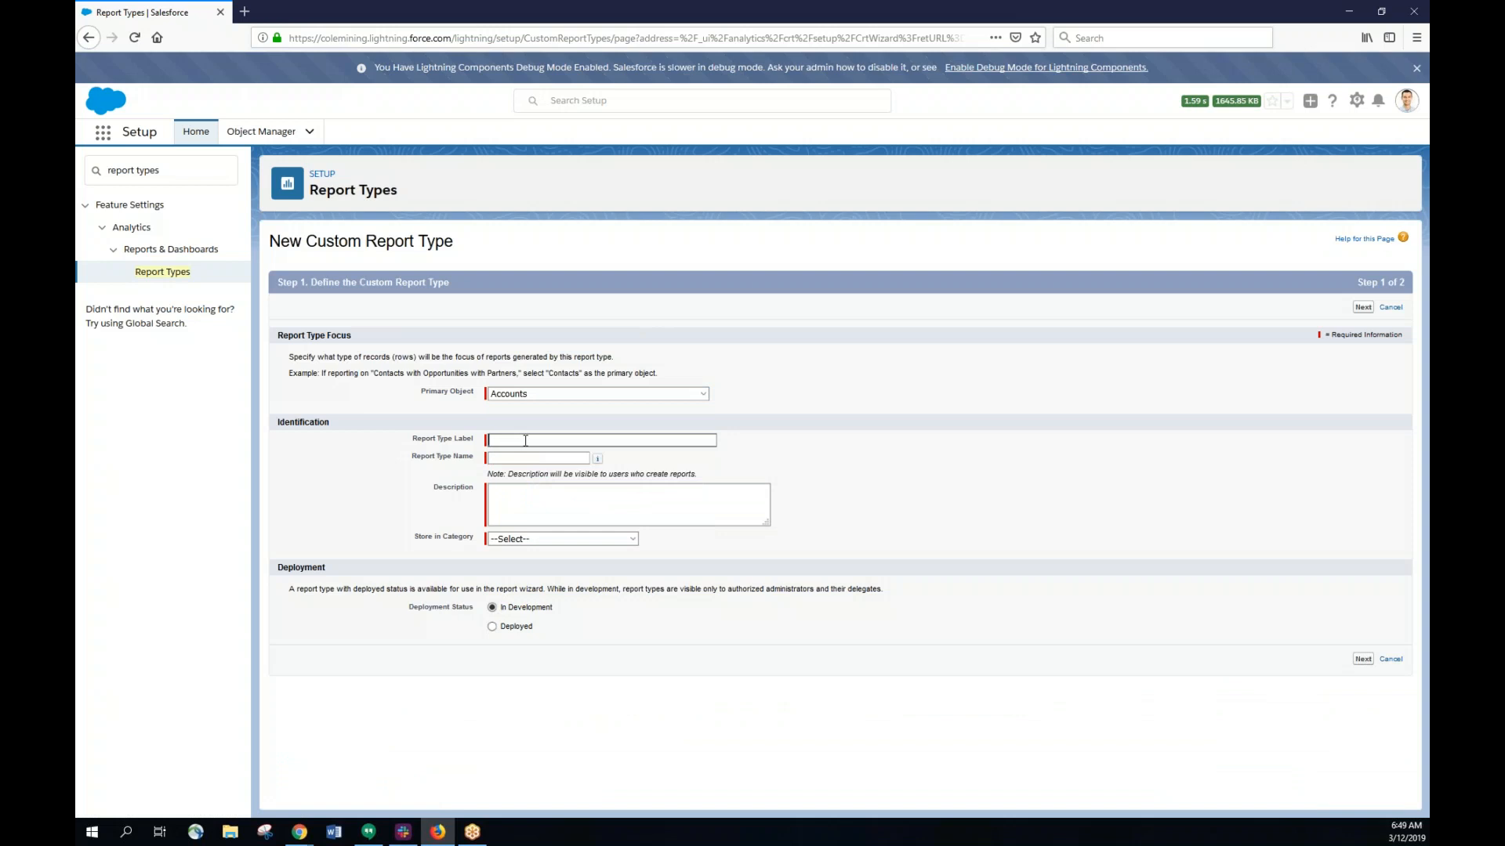
{"action": "type", "text": "Accounts with Opportunities"}
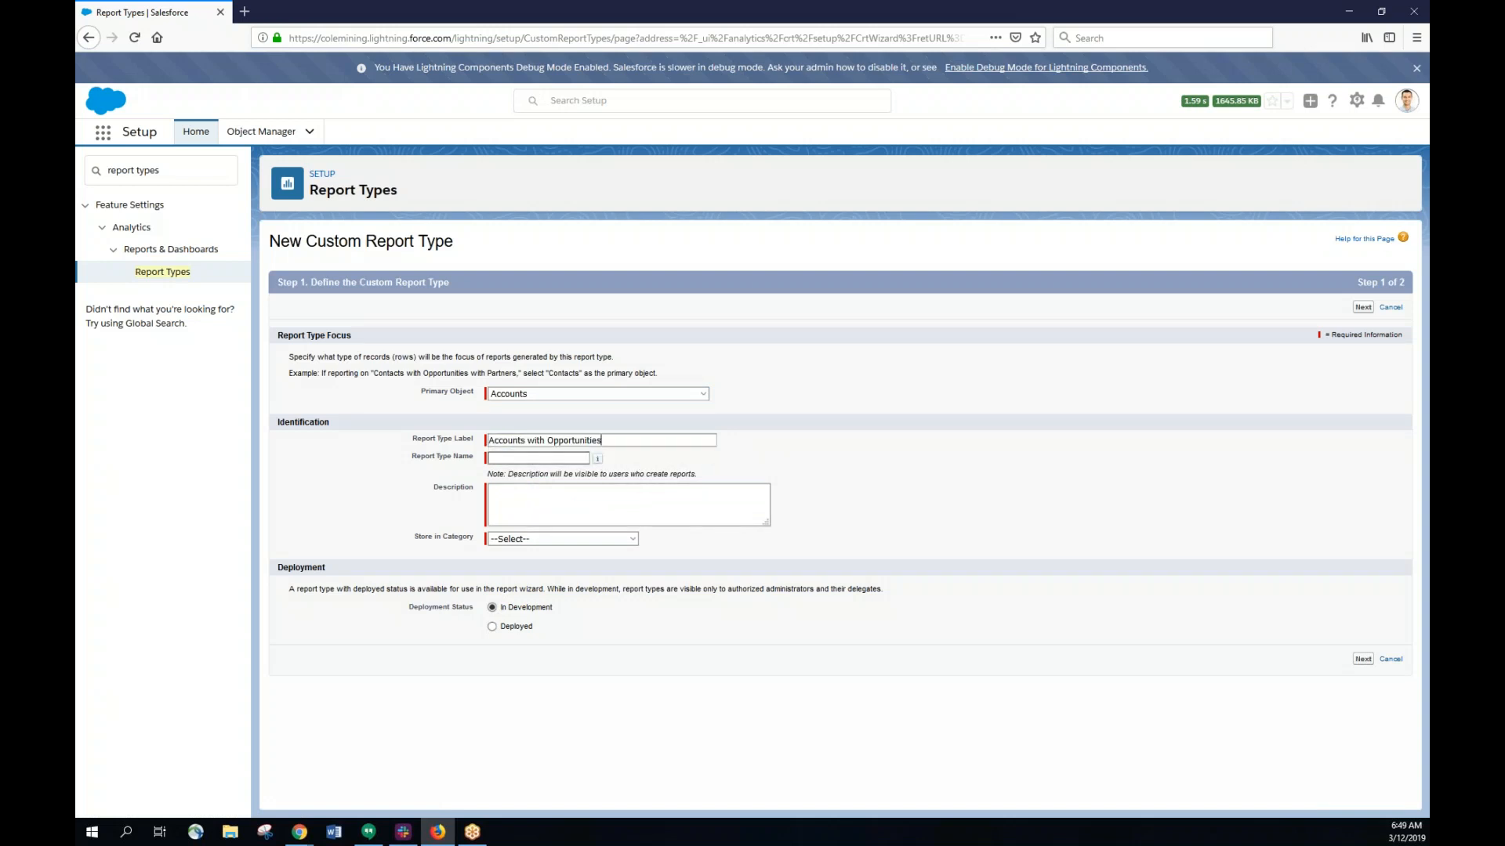
{"action": "type", "text": "A"}
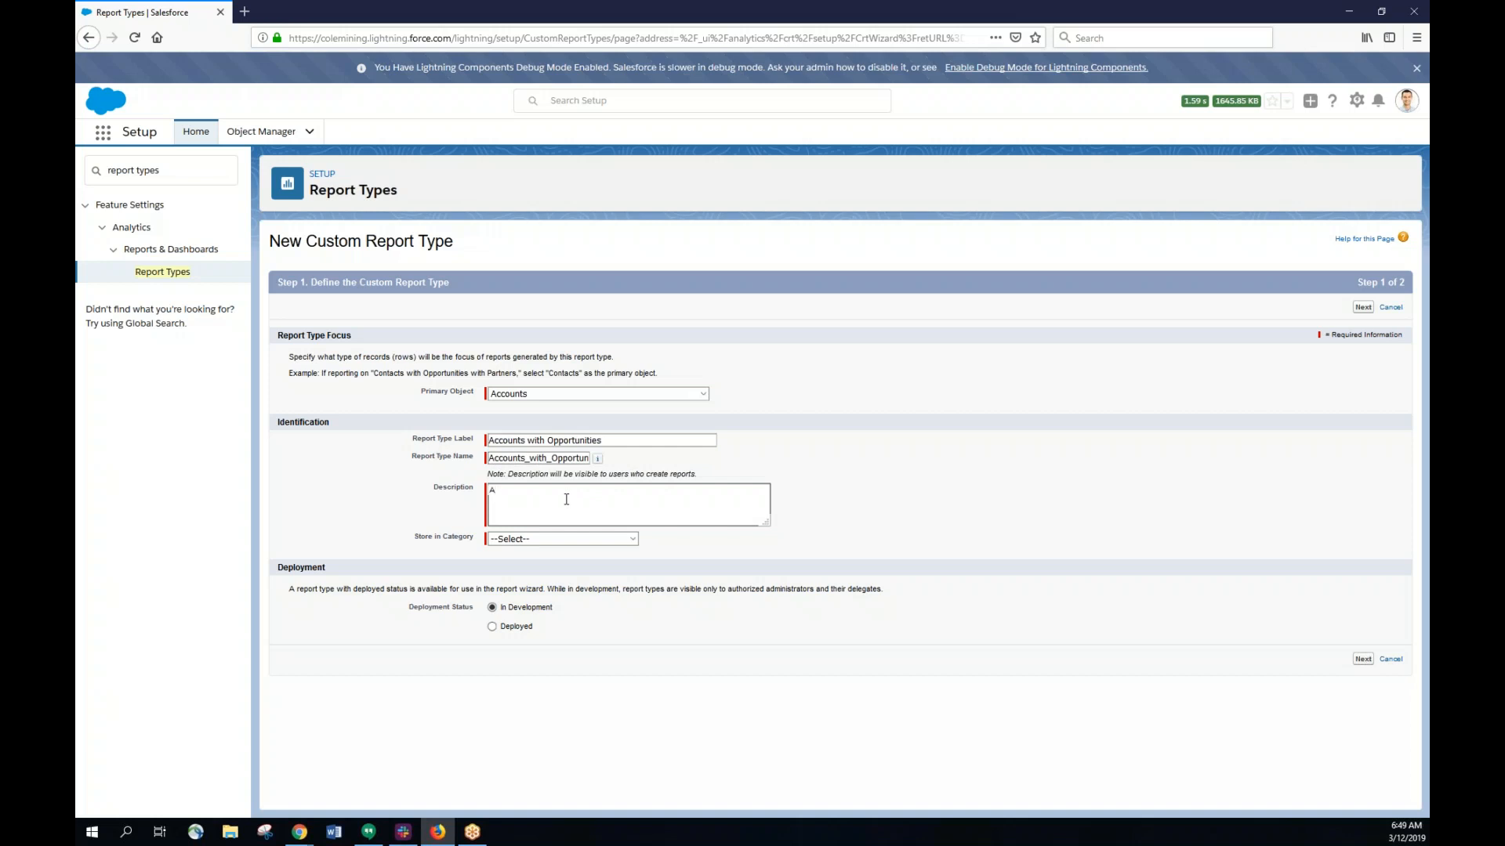
{"action": "type", "text": "ccounts with related opportunities."}
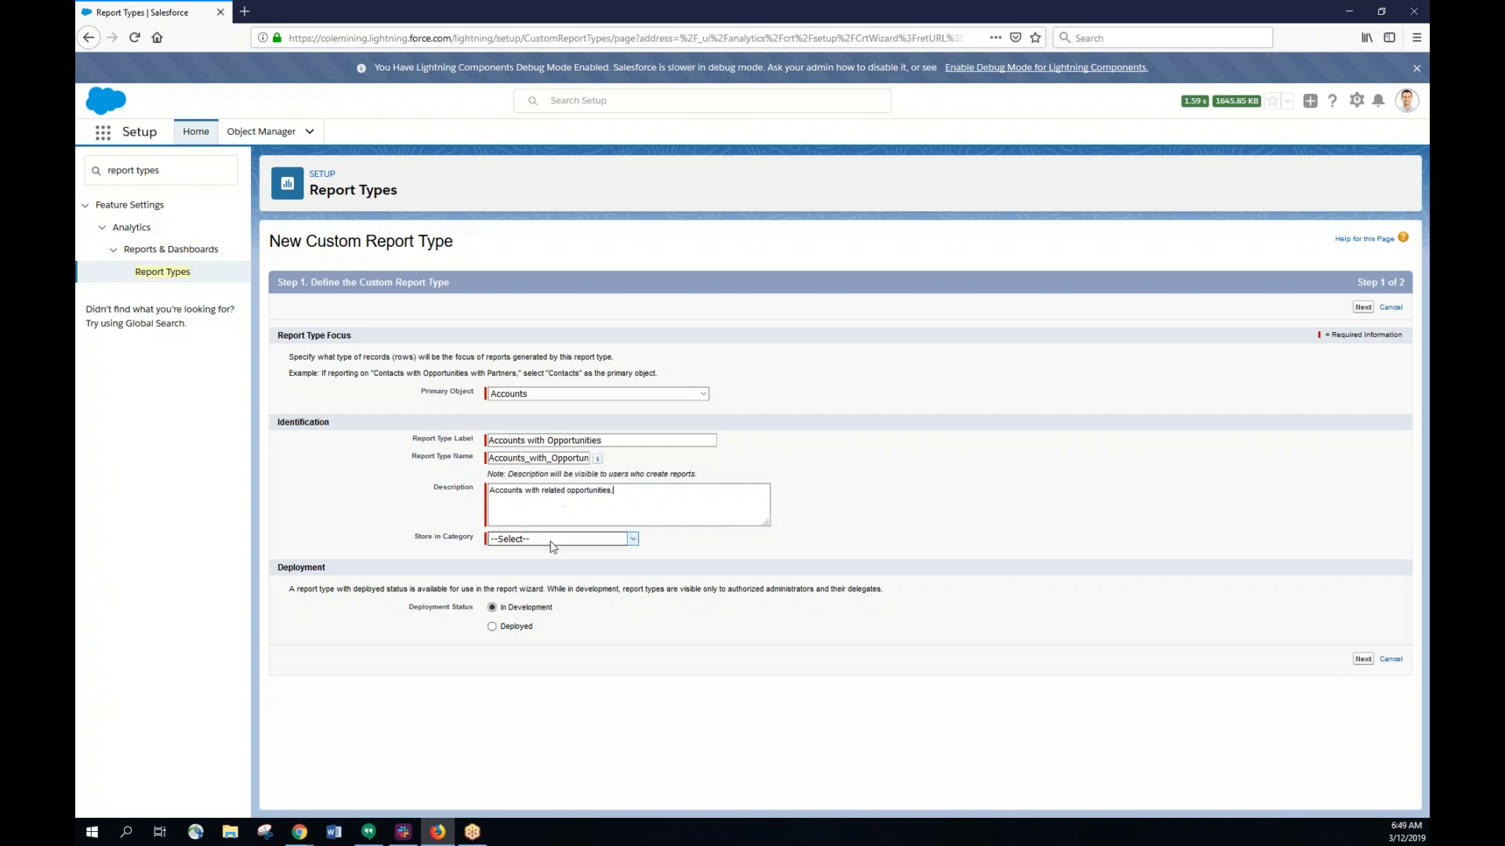
Assign the Accounts & Contacts category and mark the report type Deployed
{"action": "left_click", "coordinate": [561, 537]}
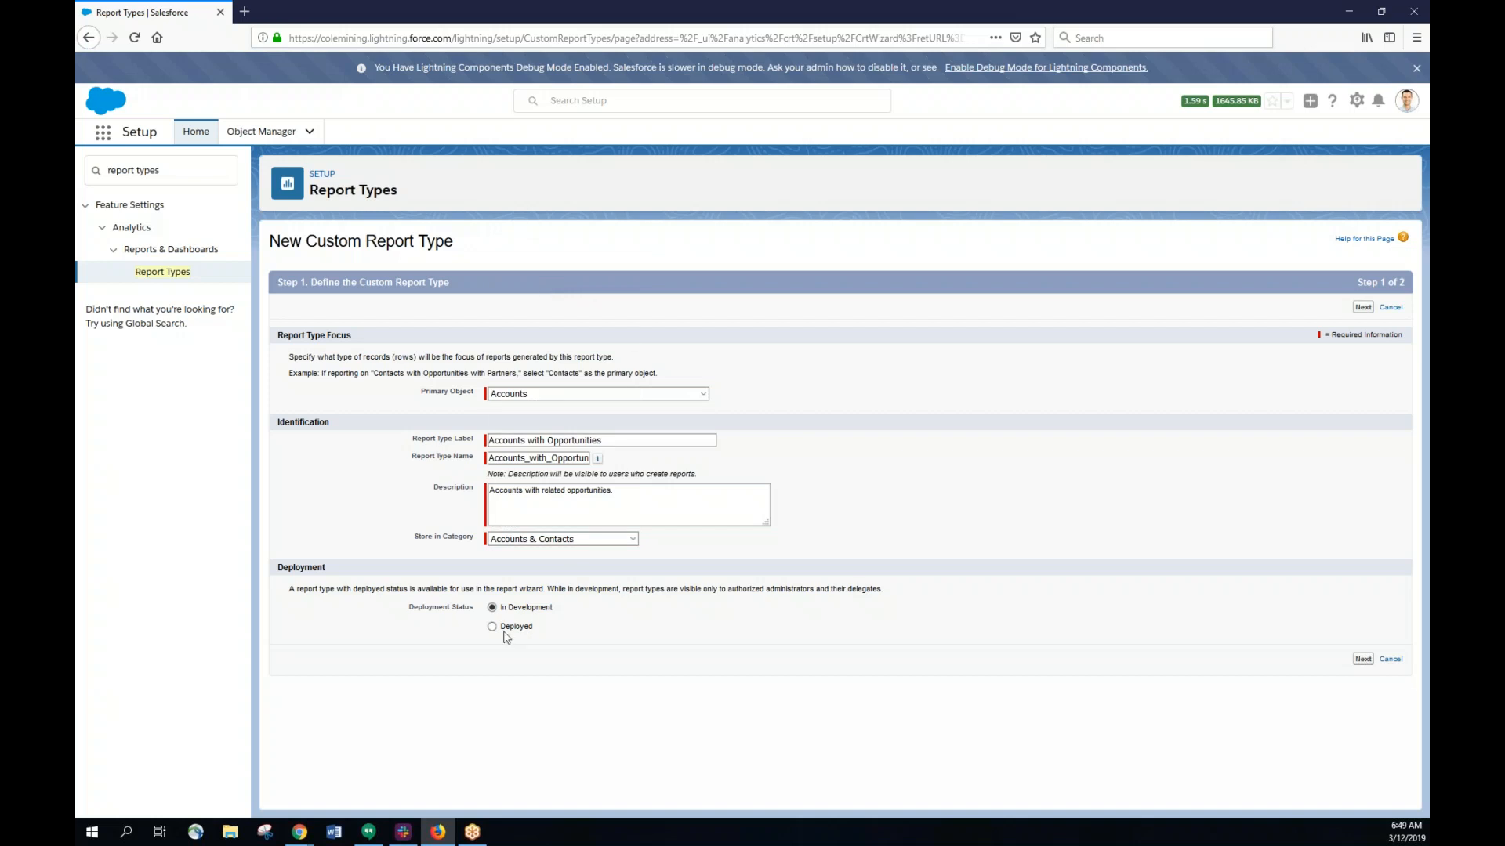
{"action": "left_click", "coordinate": [492, 625]}
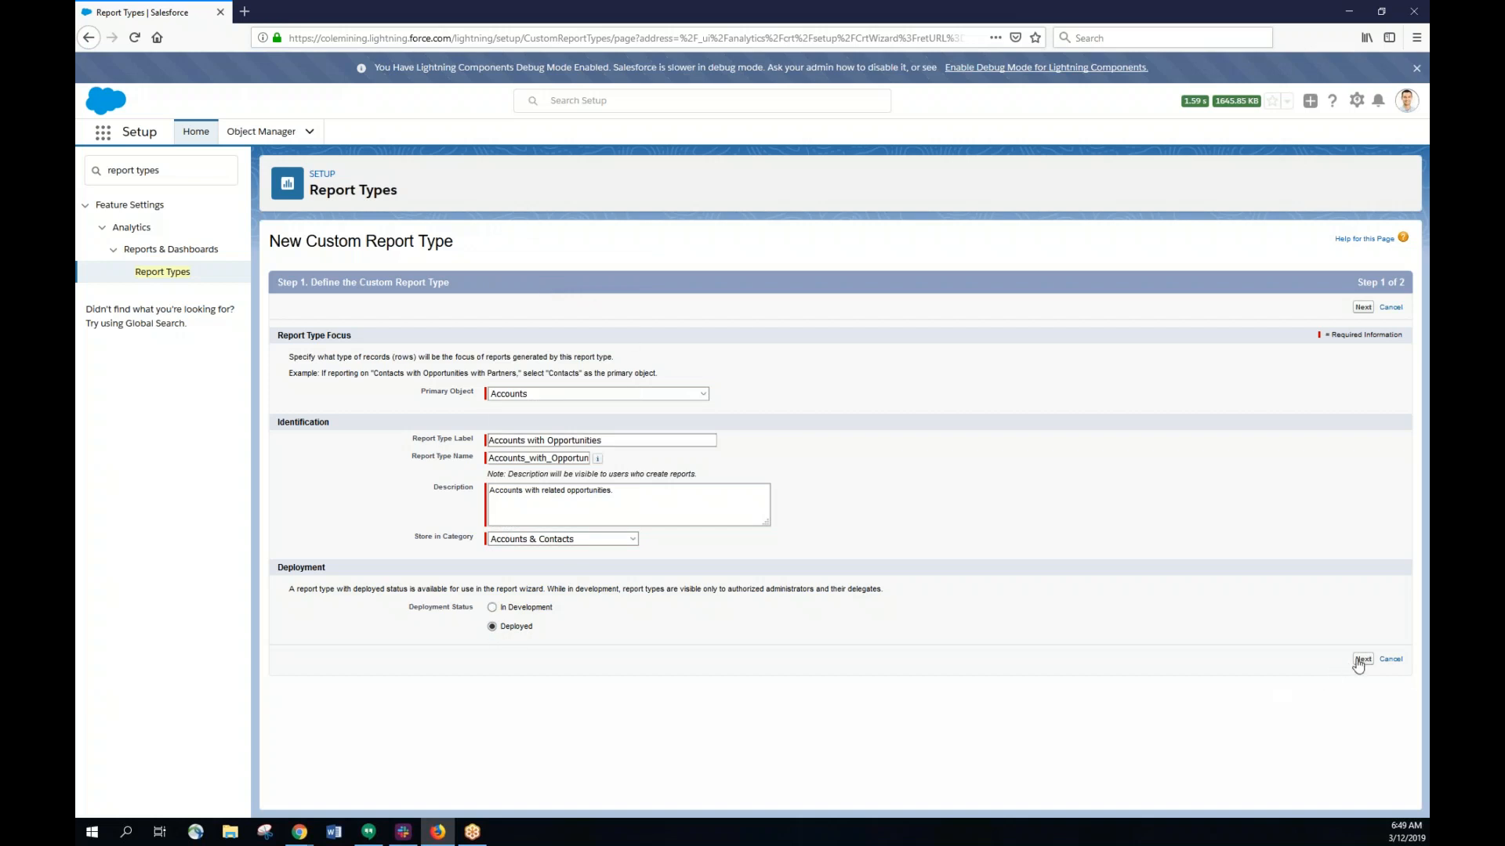
Relate Opportunities to Accounts in the records set and save the report type
{"action": "left_click", "coordinate": [1362, 660]}
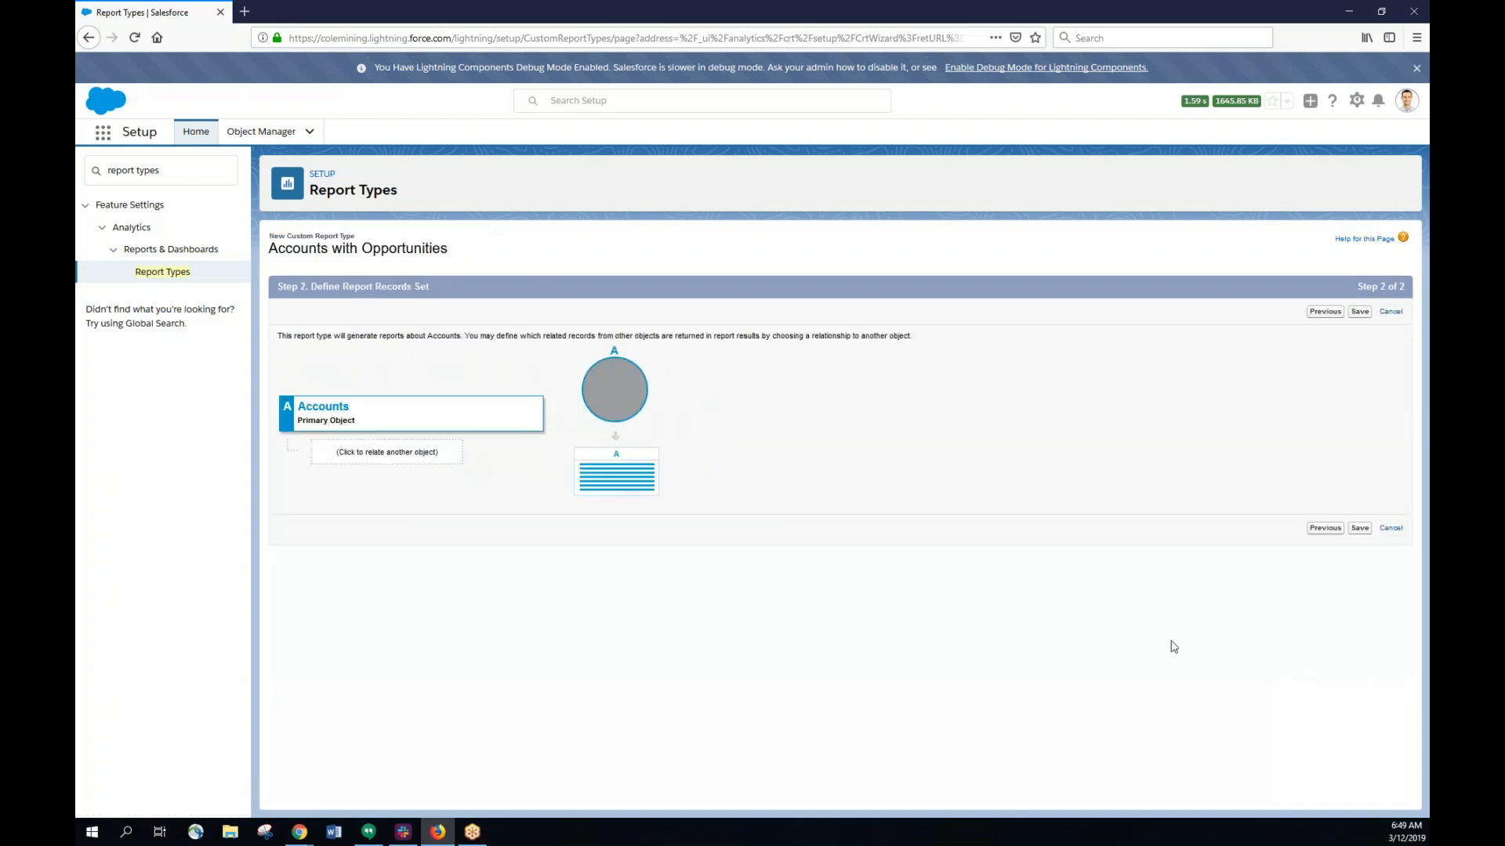
{"action": "mouse_move", "coordinate": [428, 515]}
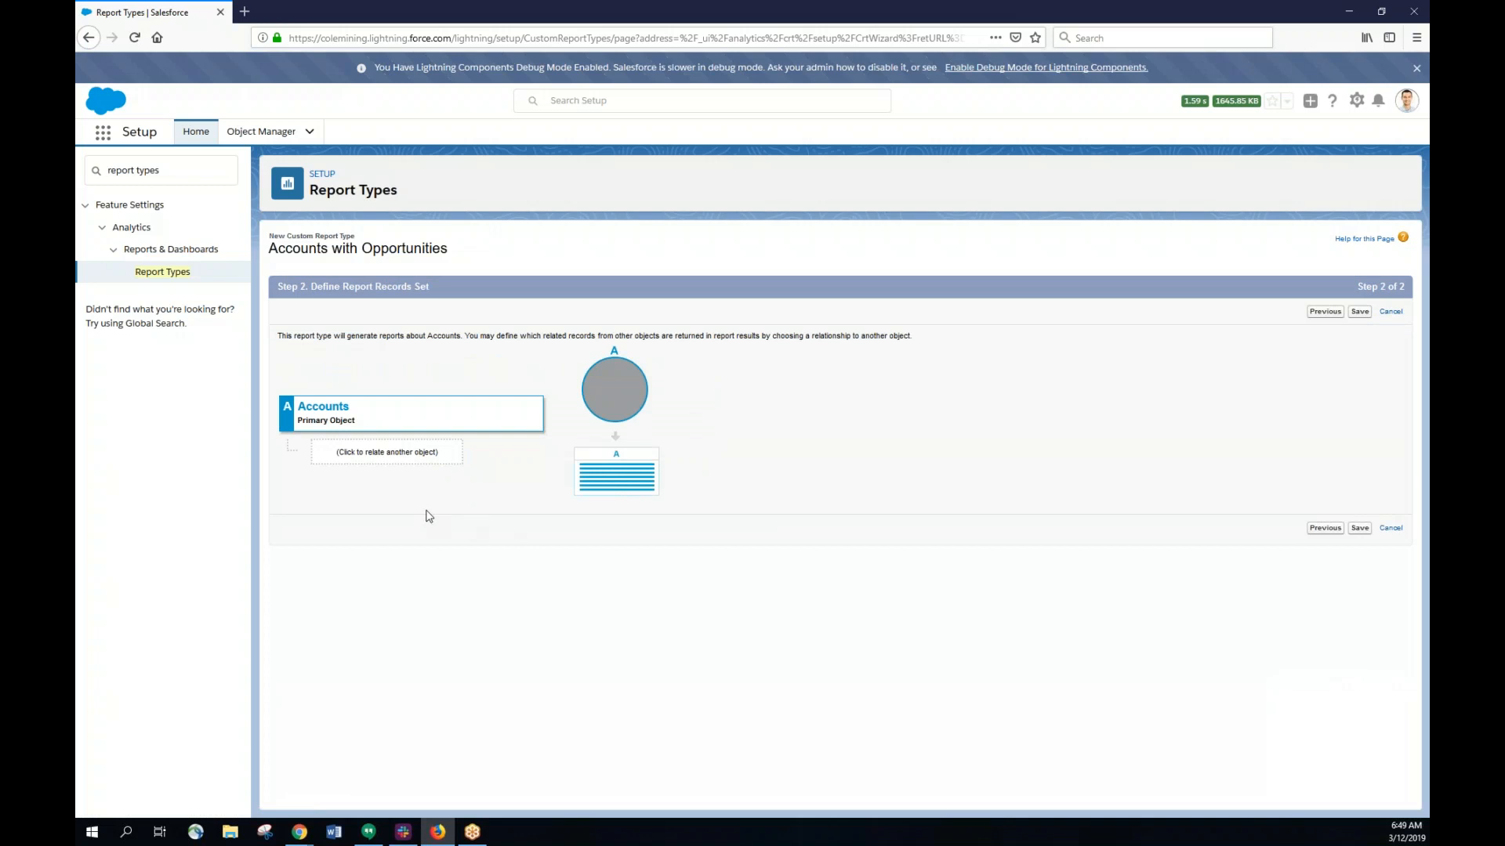
{"action": "left_click", "coordinate": [387, 451]}
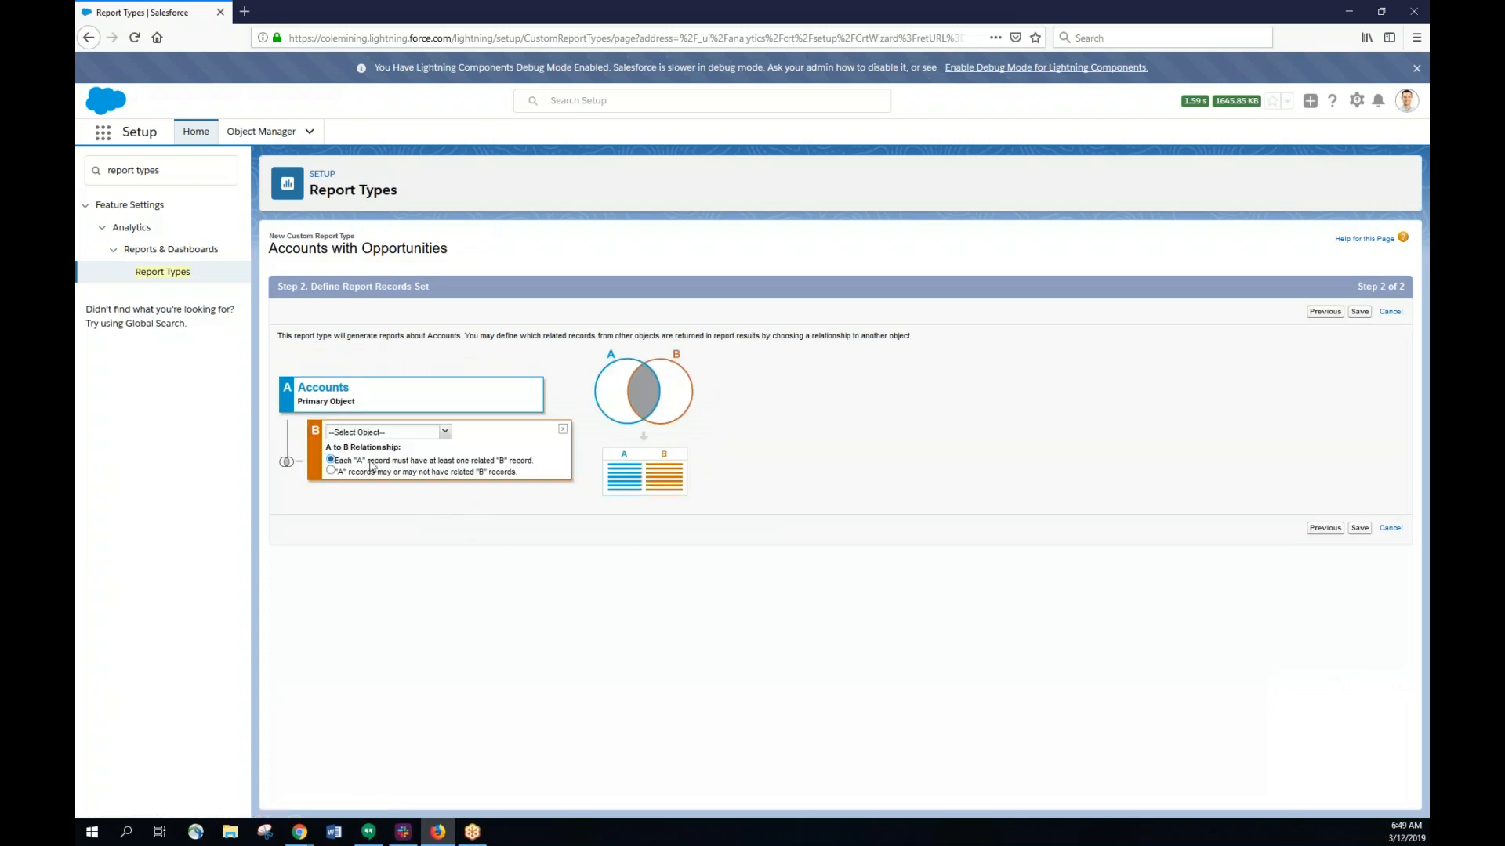
{"action": "left_click", "coordinate": [387, 433]}
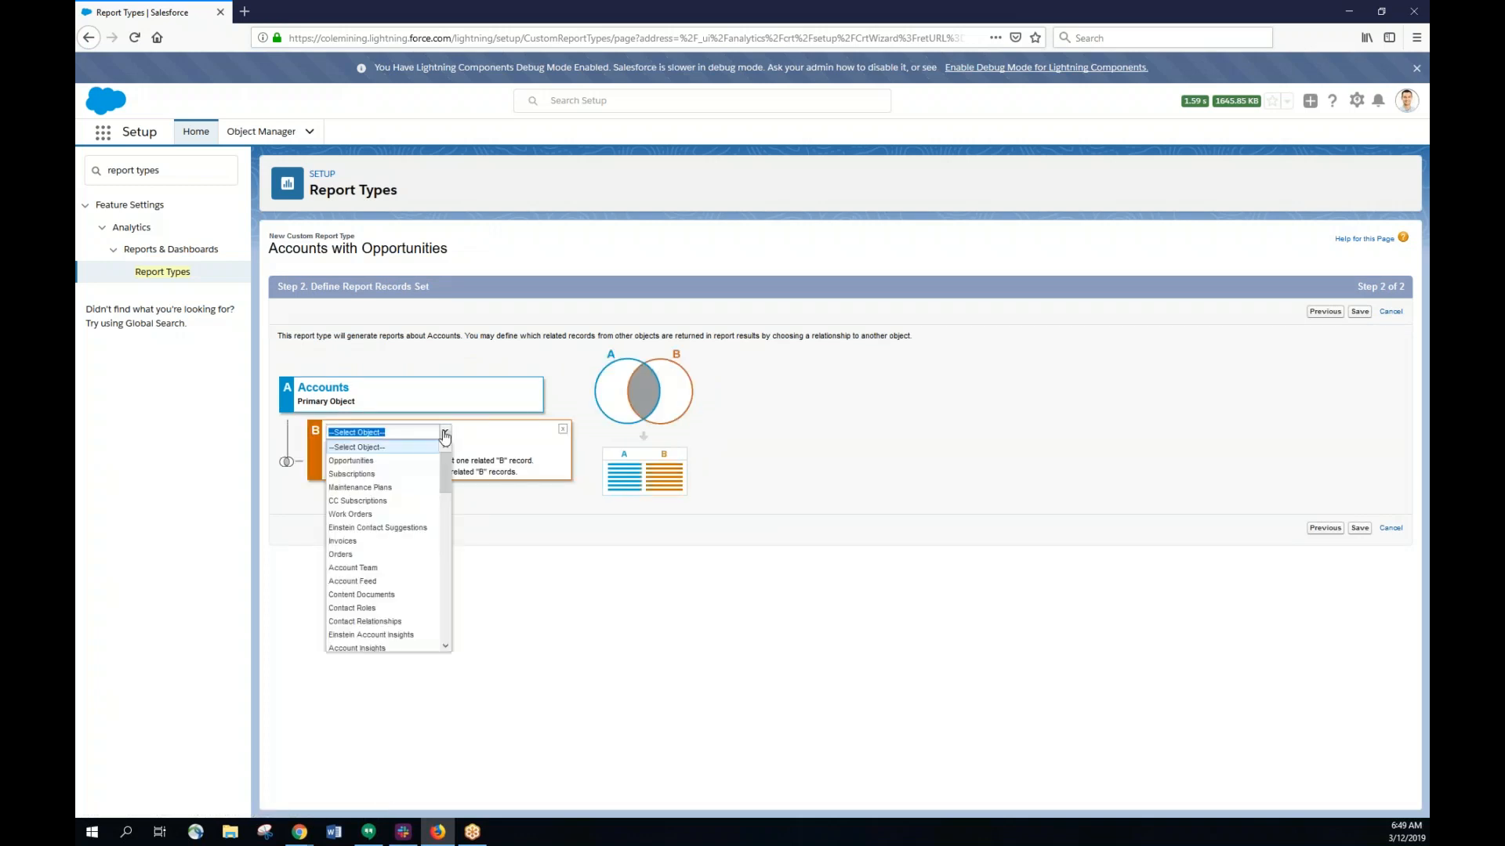
{"action": "left_click", "coordinate": [349, 460]}
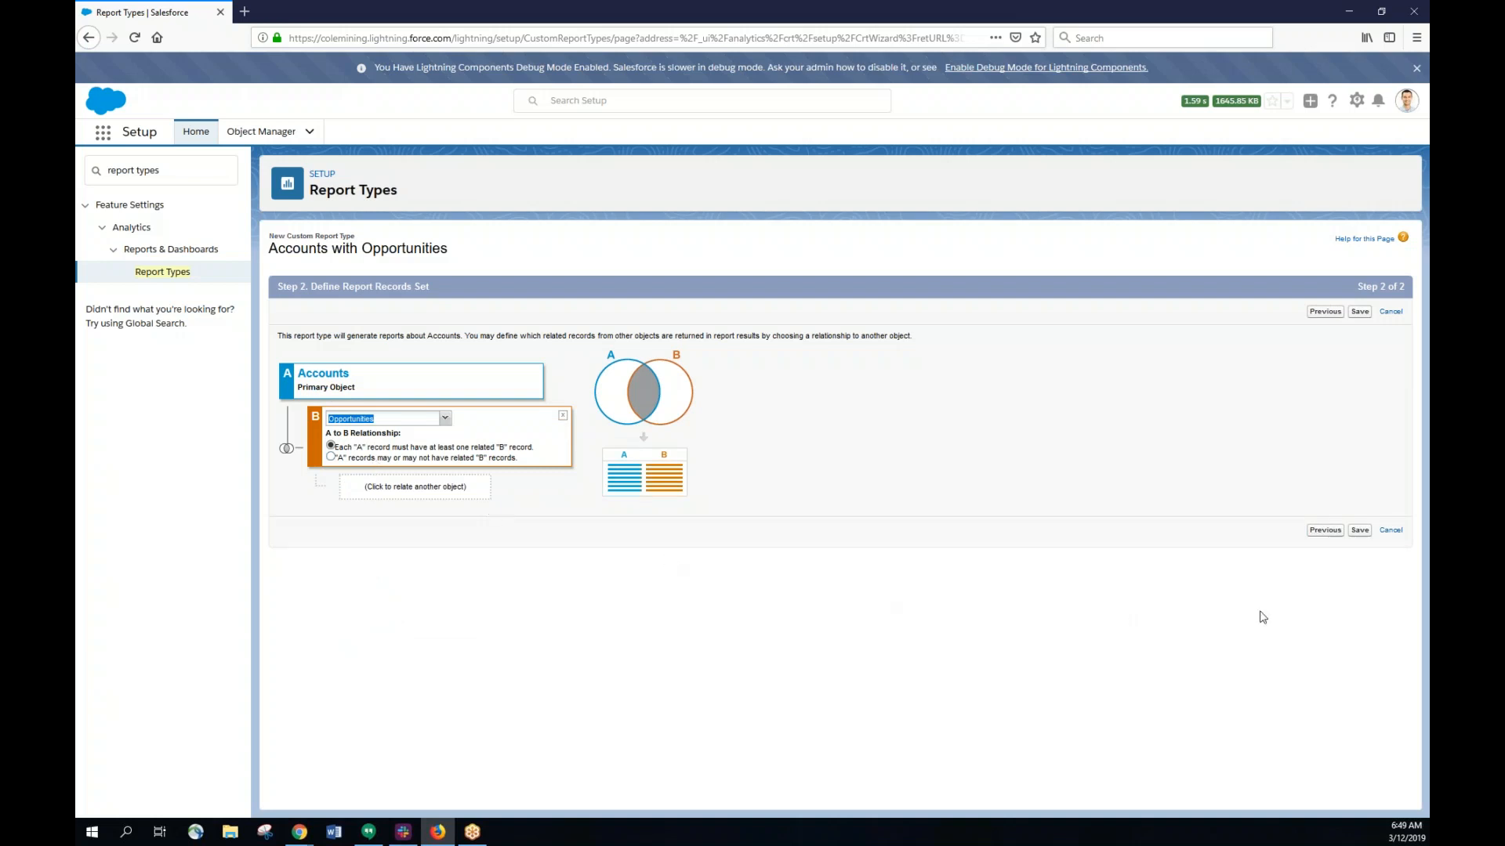
{"action": "left_click", "coordinate": [1358, 530]}
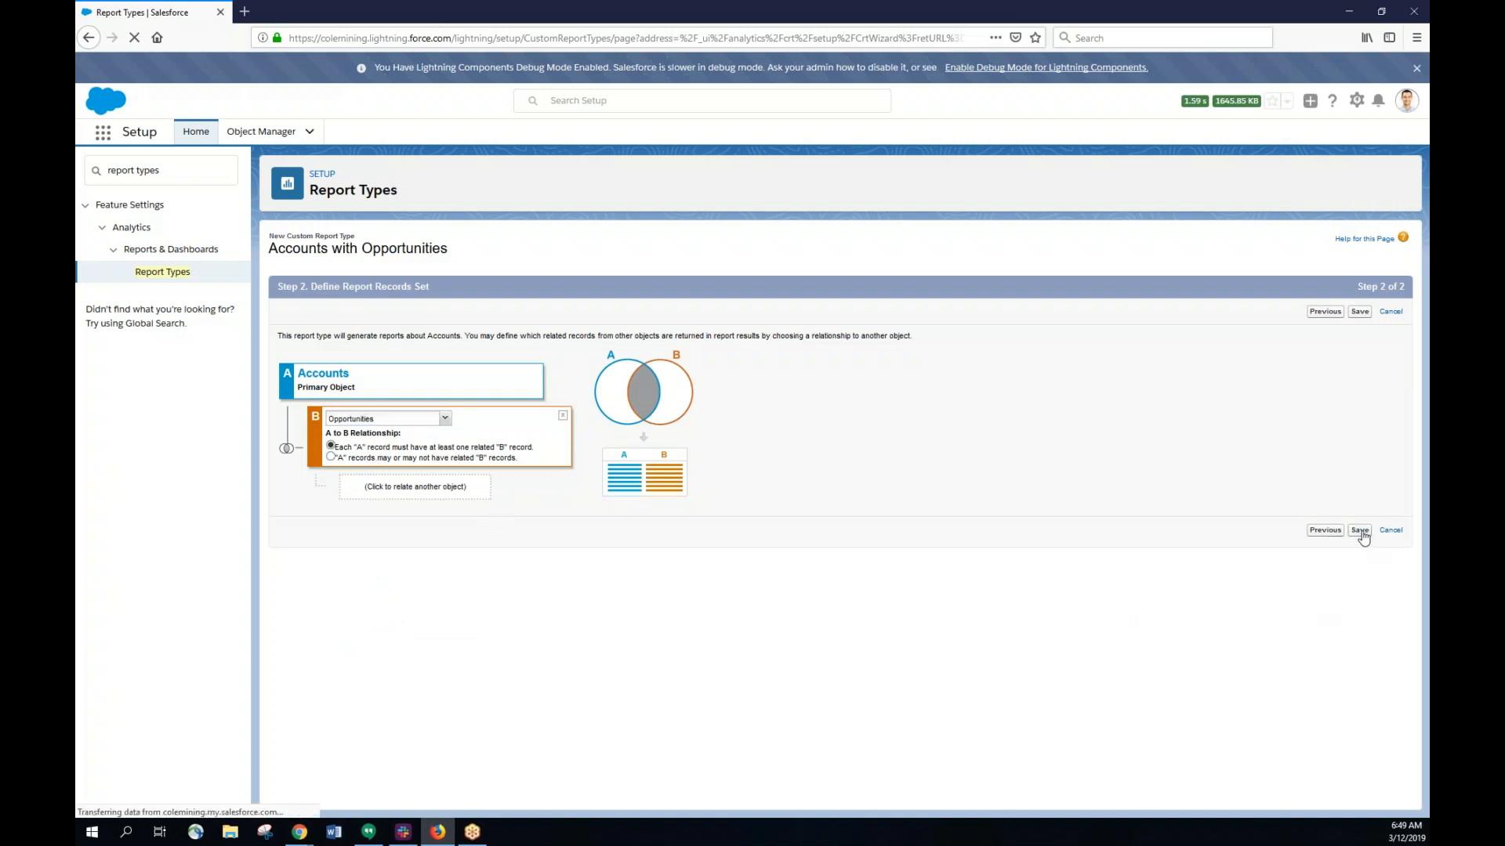
{"action": "left_click", "coordinate": [1359, 530]}
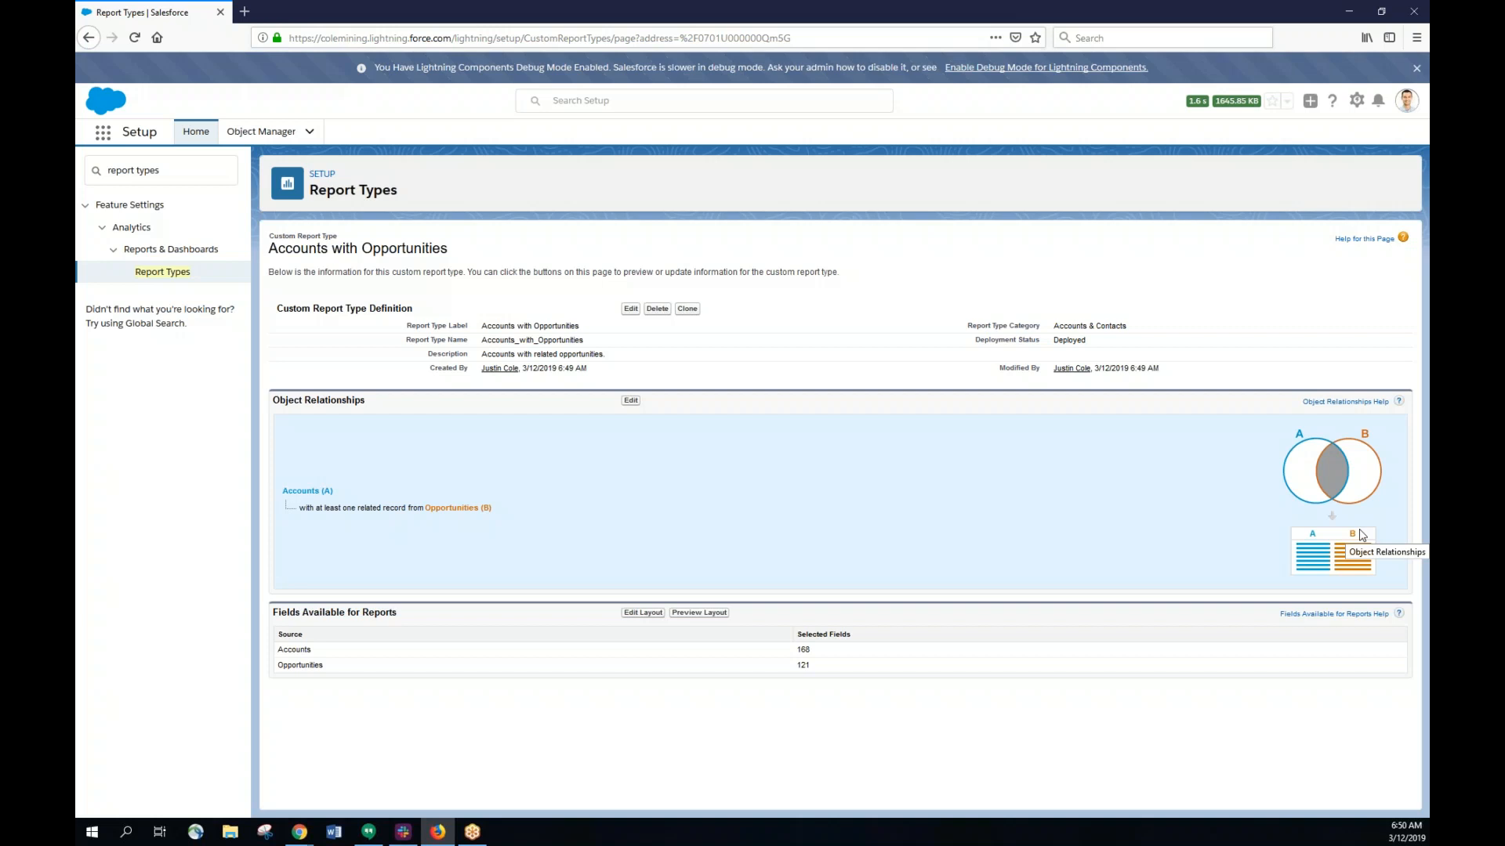
{"action": "mouse_move", "coordinate": [740, 552]}
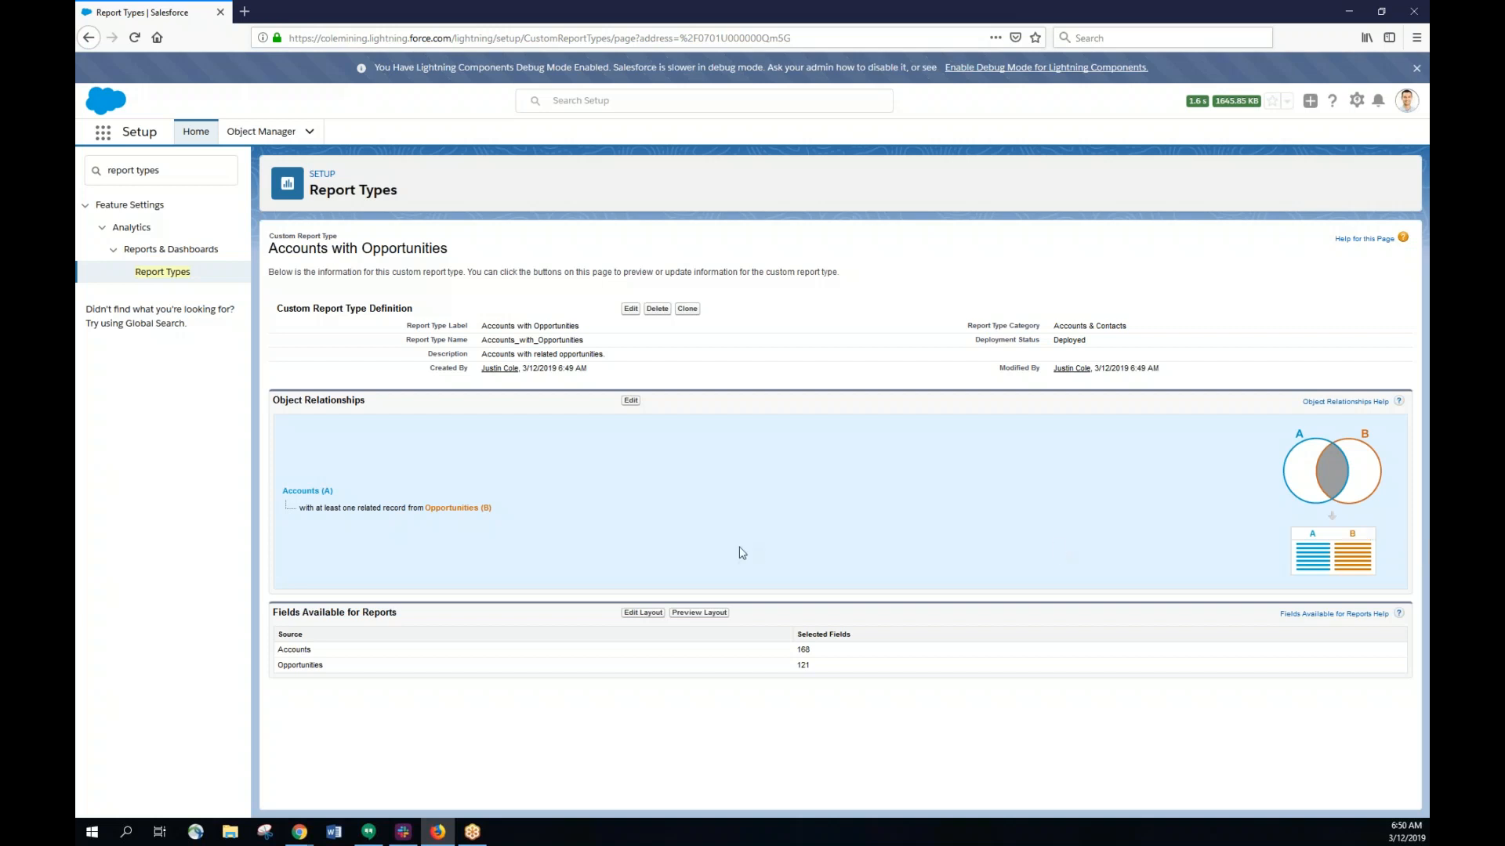
{"action": "mouse_move", "coordinate": [94, 659]}
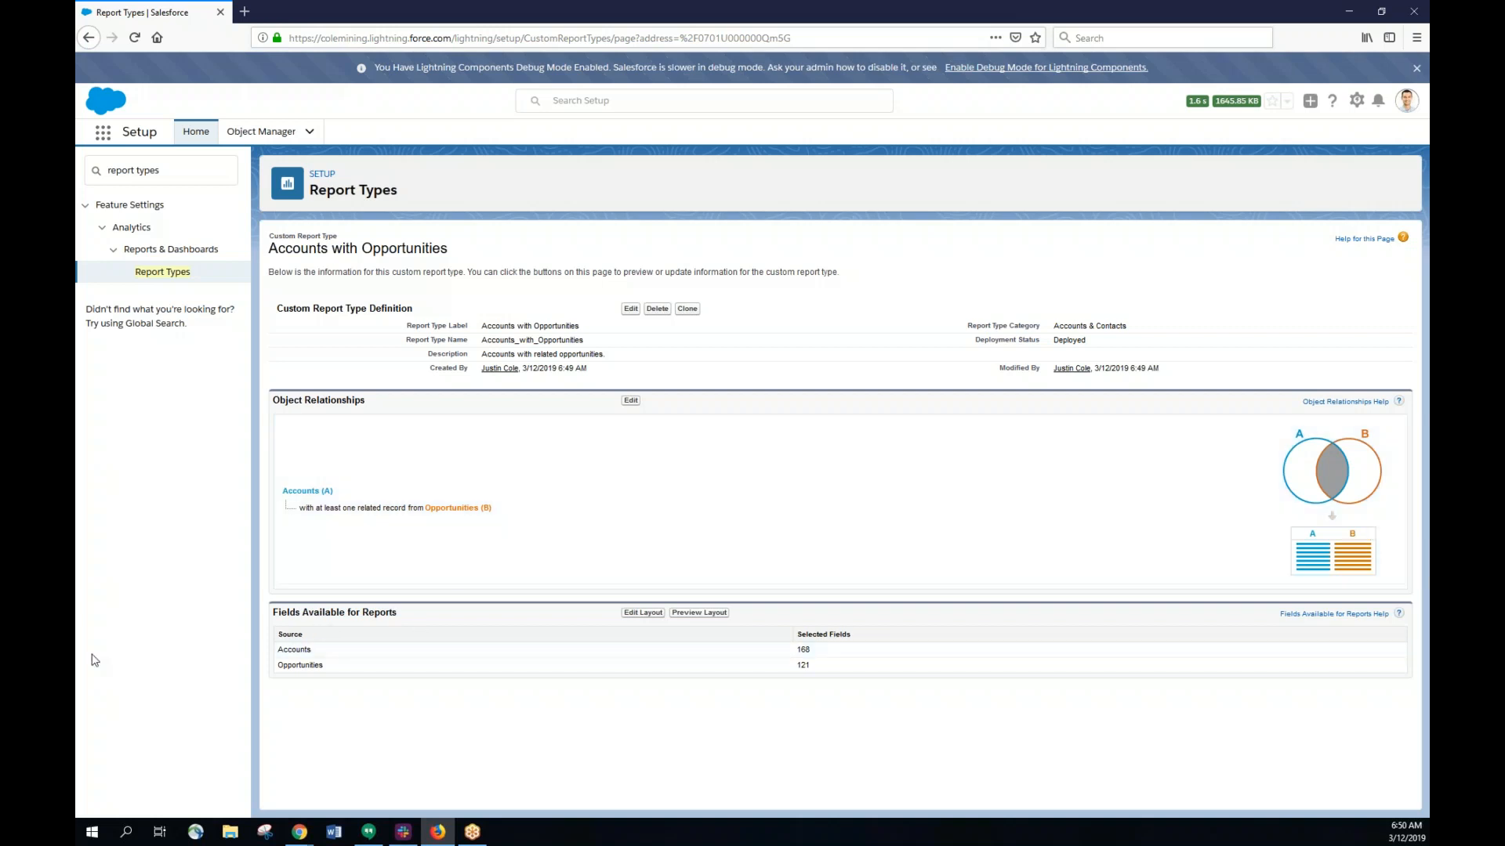